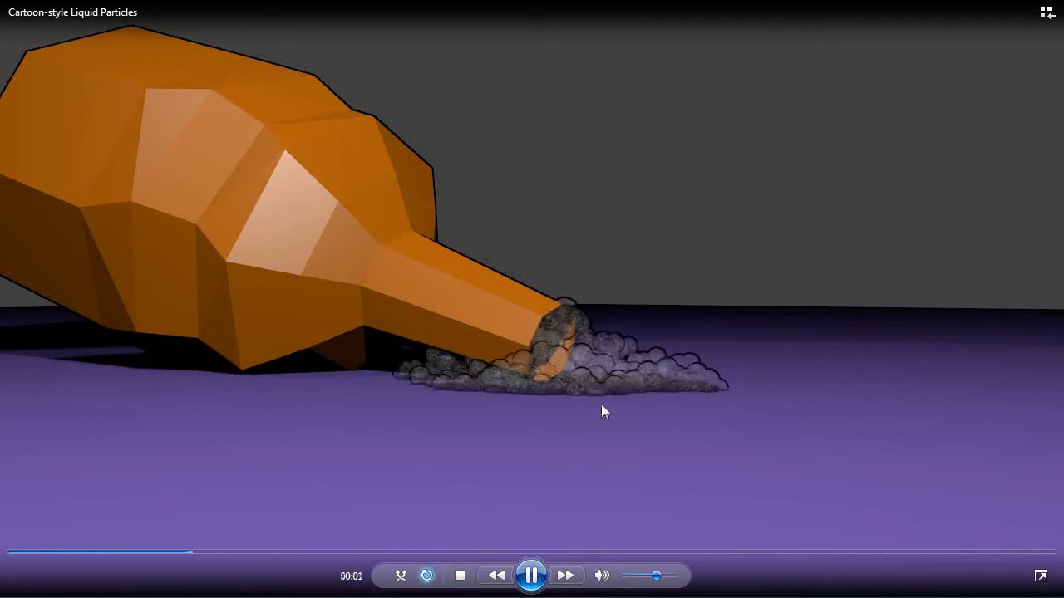
{"action": "mouse_move", "coordinate": [818, 391]}
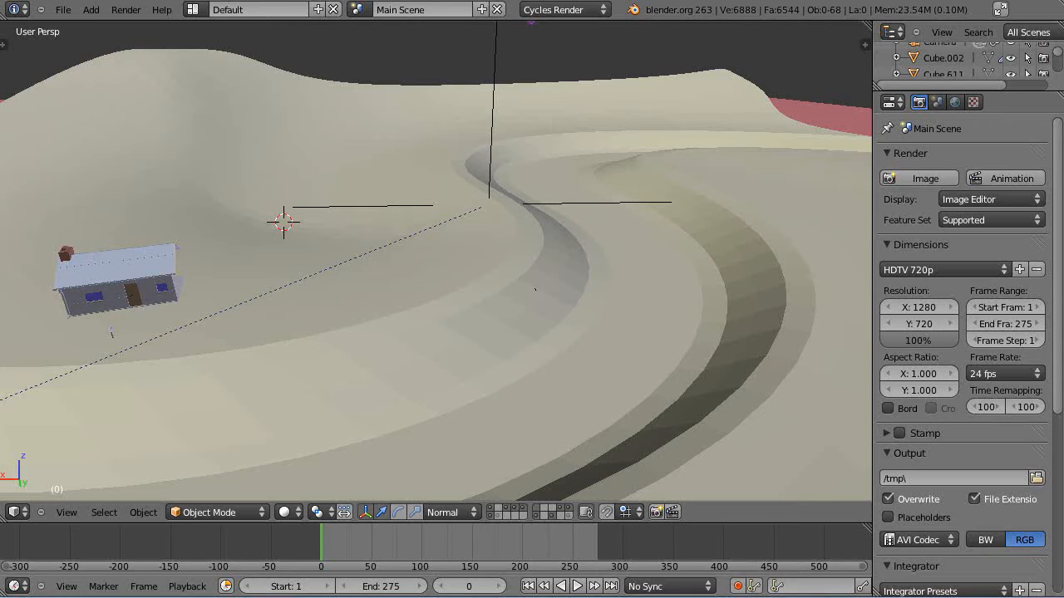
{"action": "mouse_move", "coordinate": [580, 354]}
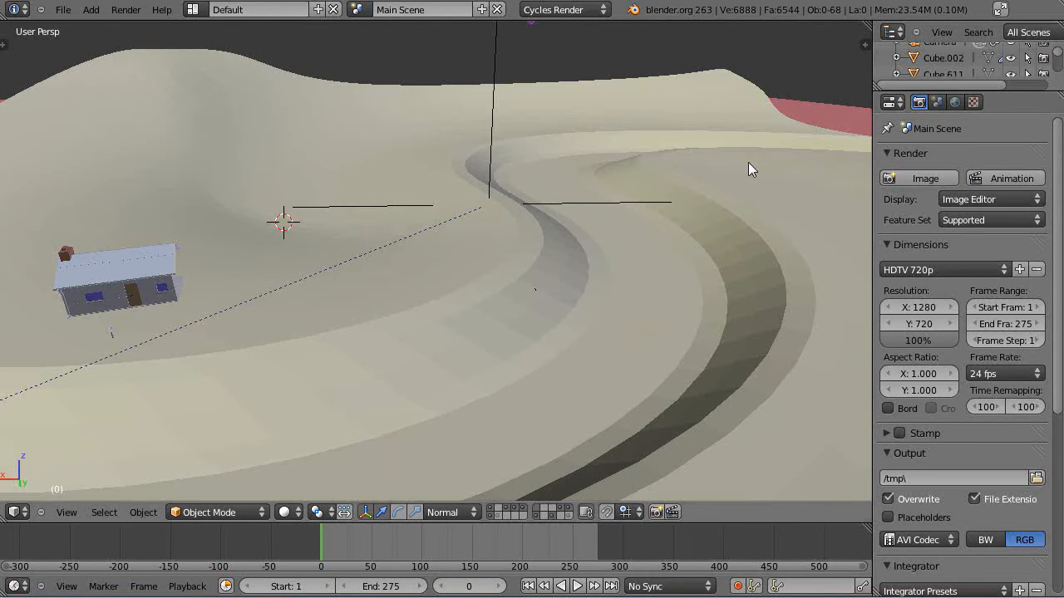
{"action": "mouse_move", "coordinate": [327, 220]}
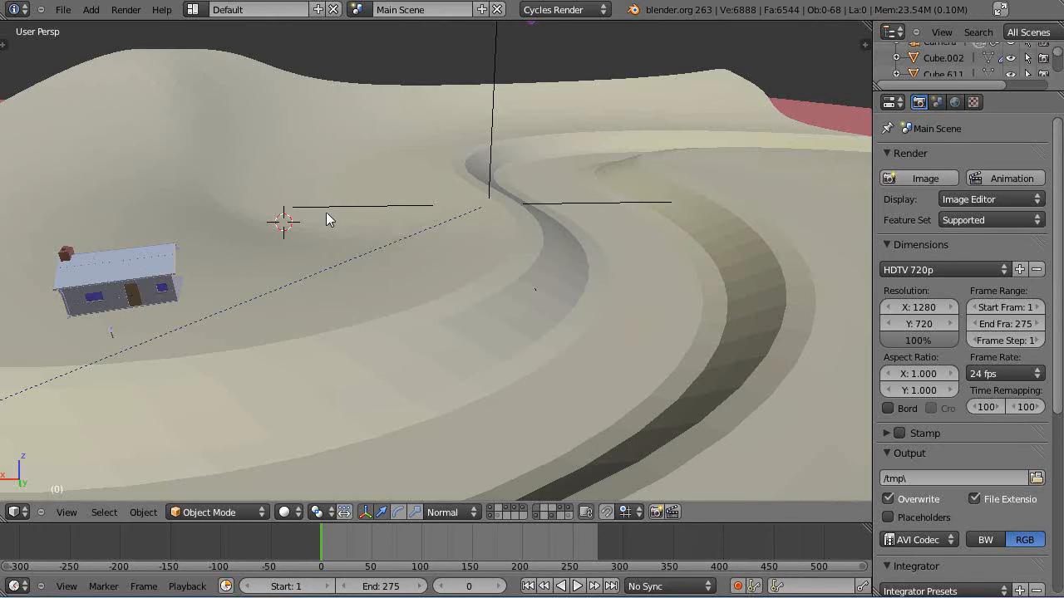
{"action": "mouse_move", "coordinate": [819, 137]}
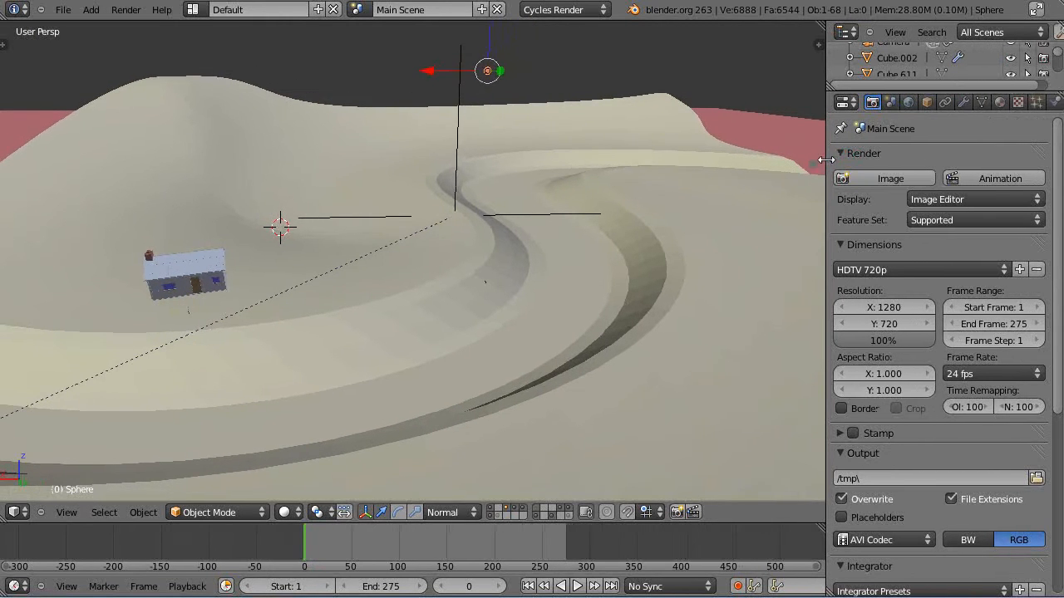
Step: Add a particle system to the Sphere and set its physics type to Fluid
{"action": "left_click", "coordinate": [1033, 101]}
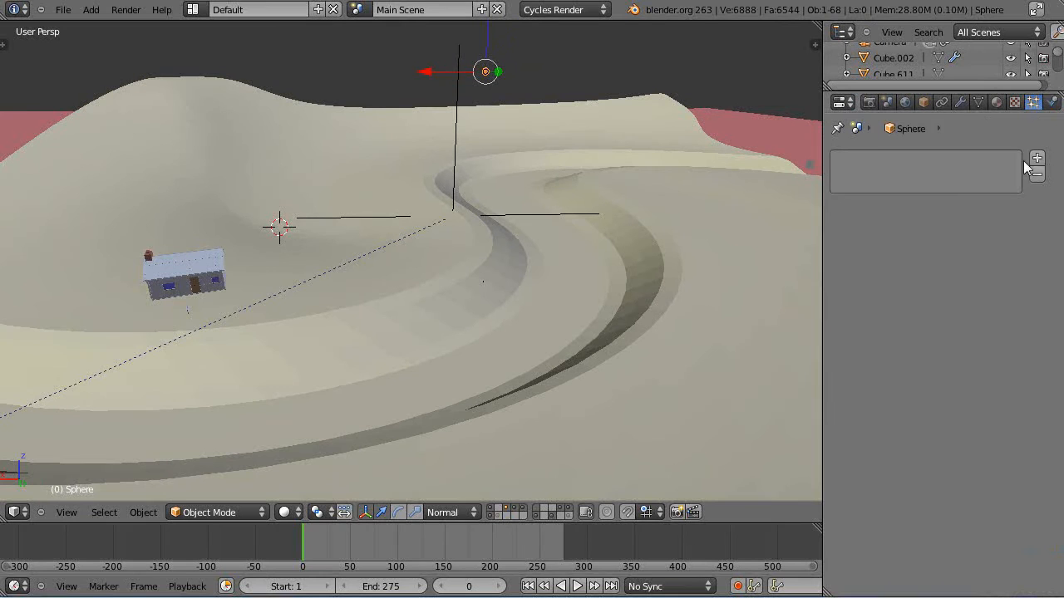
{"action": "left_click", "coordinate": [1036, 158]}
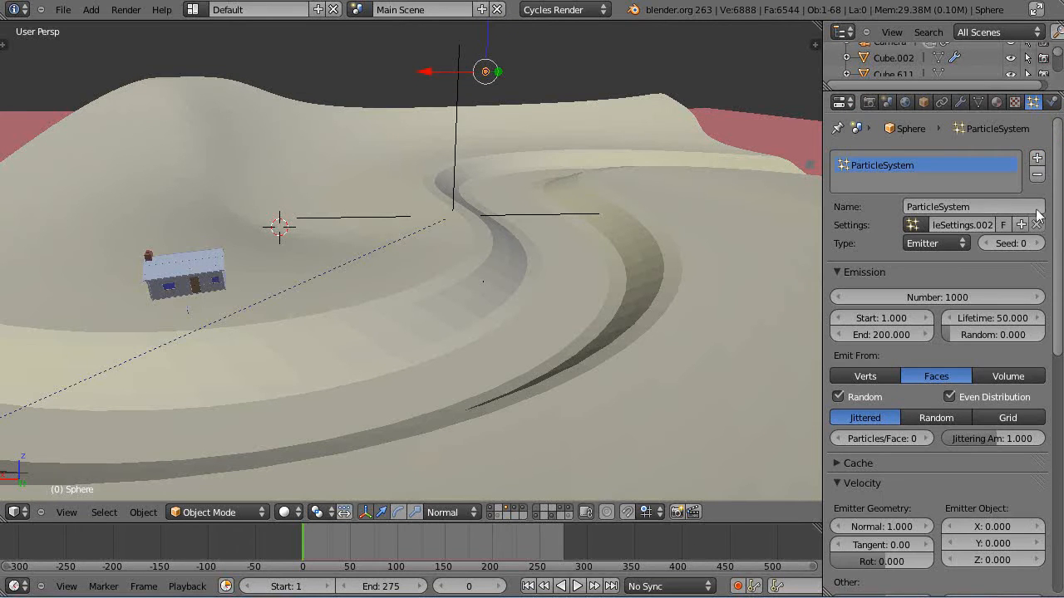
{"action": "scroll", "scroll_direction": "down", "scroll_amount": 3}
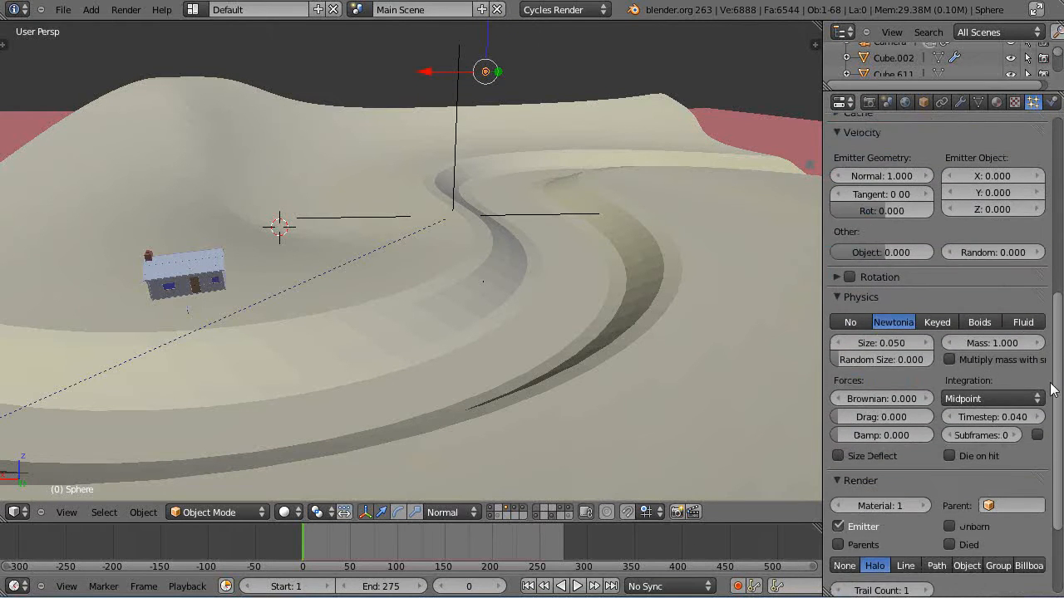
{"action": "mouse_move", "coordinate": [893, 321]}
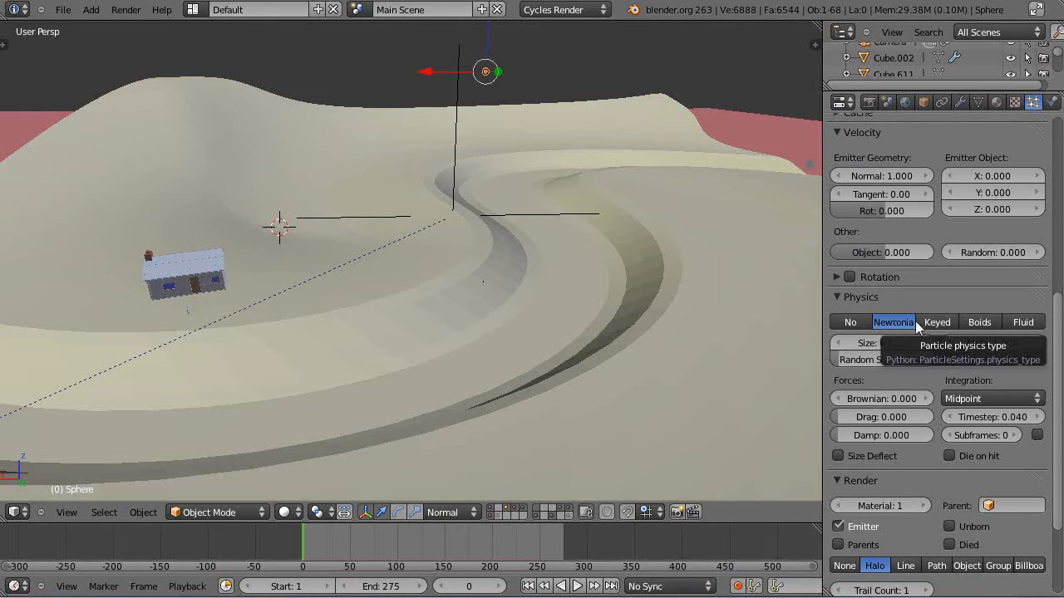
{"action": "mouse_move", "coordinate": [1023, 322]}
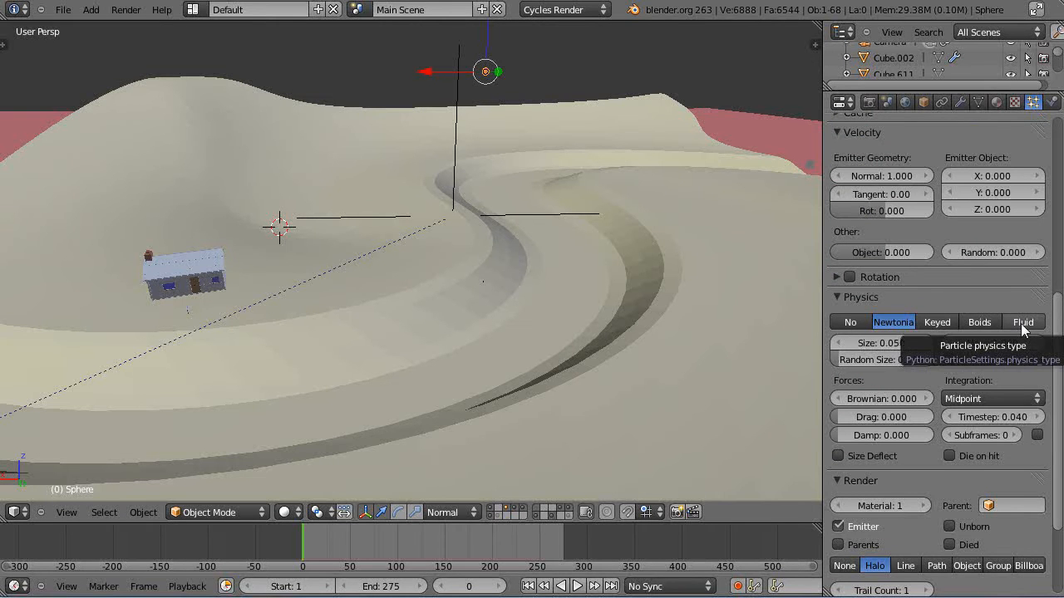
{"action": "left_click", "coordinate": [1023, 322]}
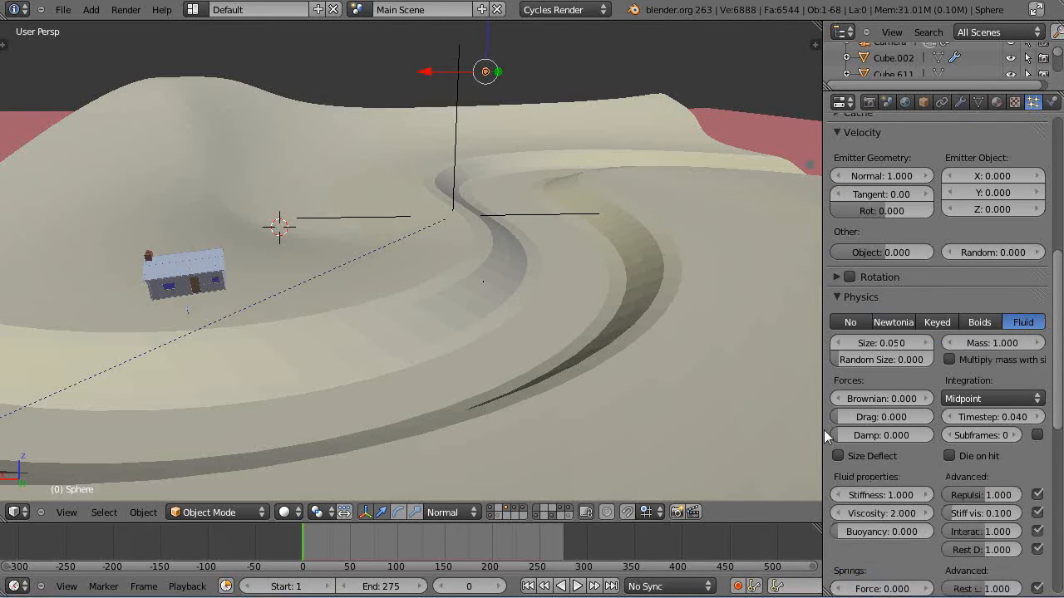
{"action": "mouse_move", "coordinate": [874, 568]}
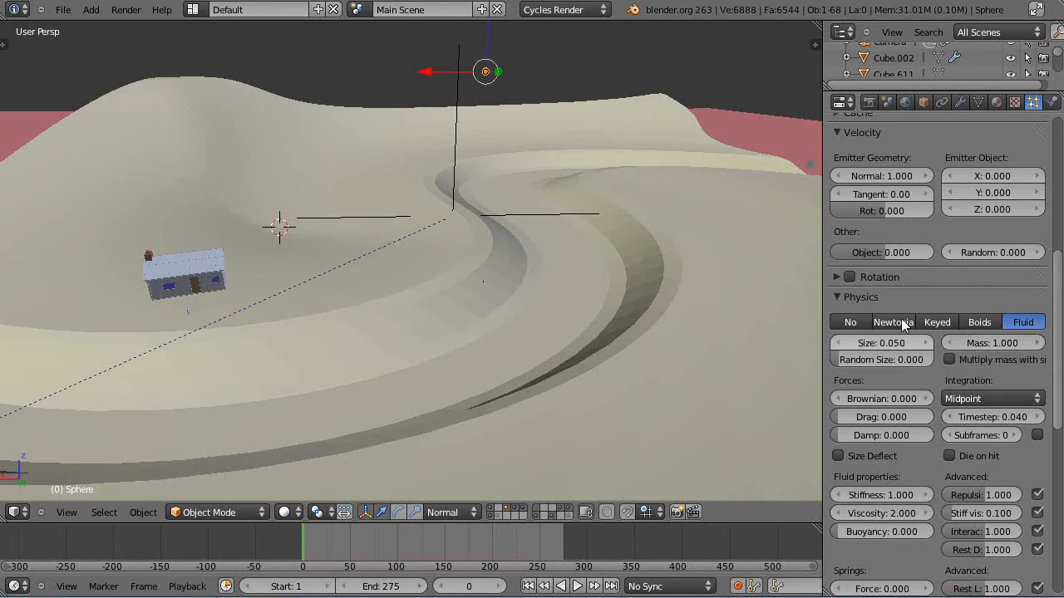
{"action": "mouse_move", "coordinate": [455, 347]}
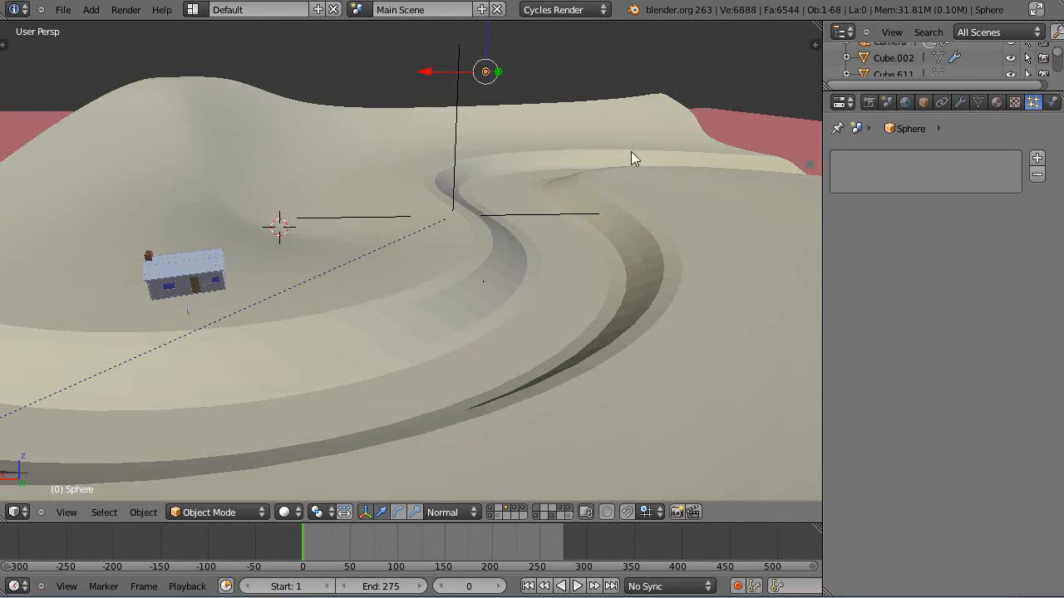
{"action": "mouse_move", "coordinate": [511, 123]}
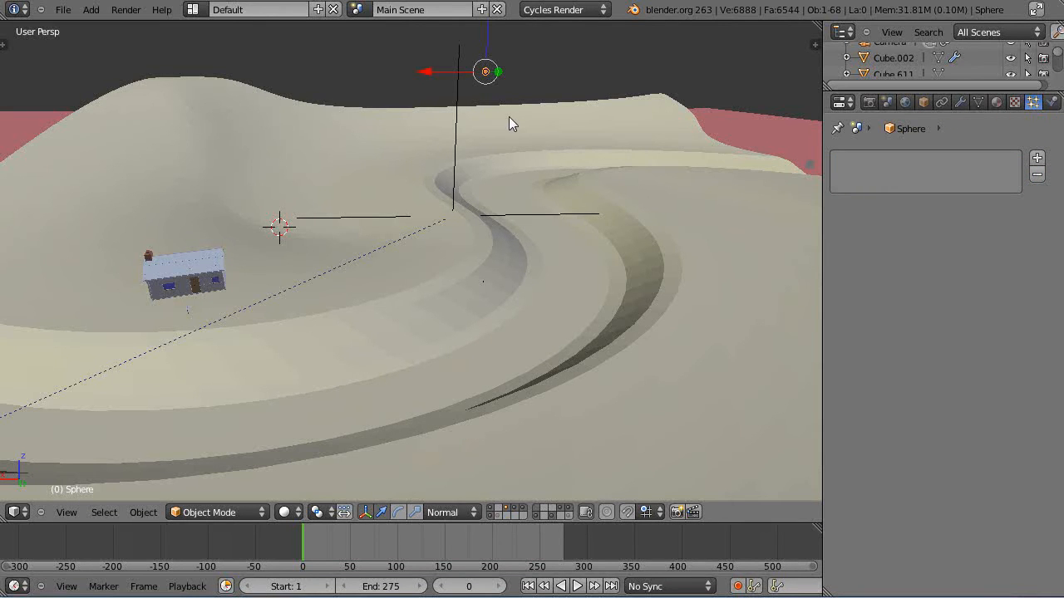
{"action": "mouse_move", "coordinate": [416, 540]}
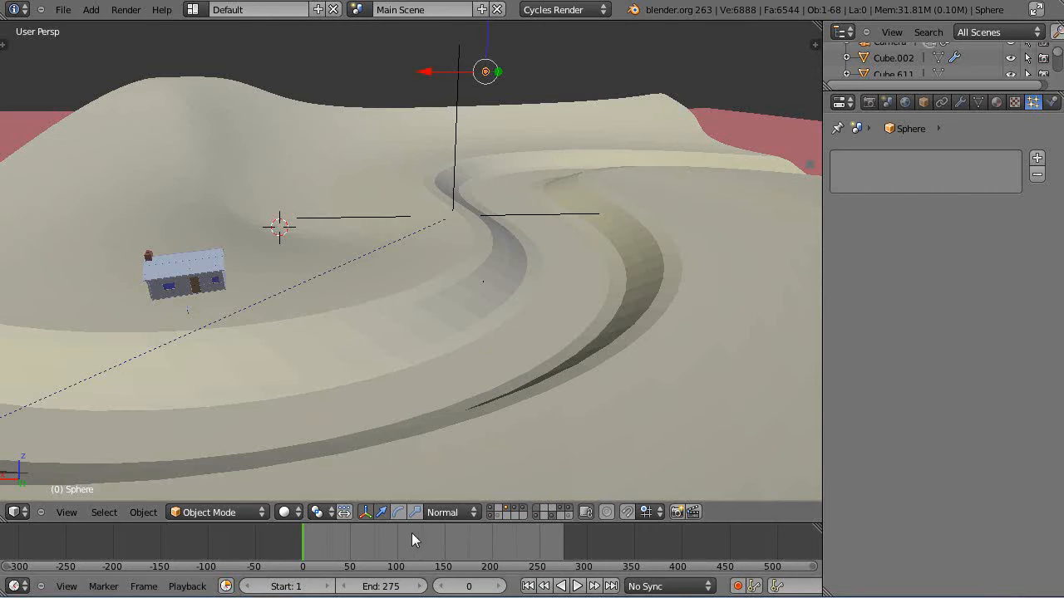
Step: Return the timeline to frame 0 and play the animation to frame 37
{"action": "left_click", "coordinate": [576, 585]}
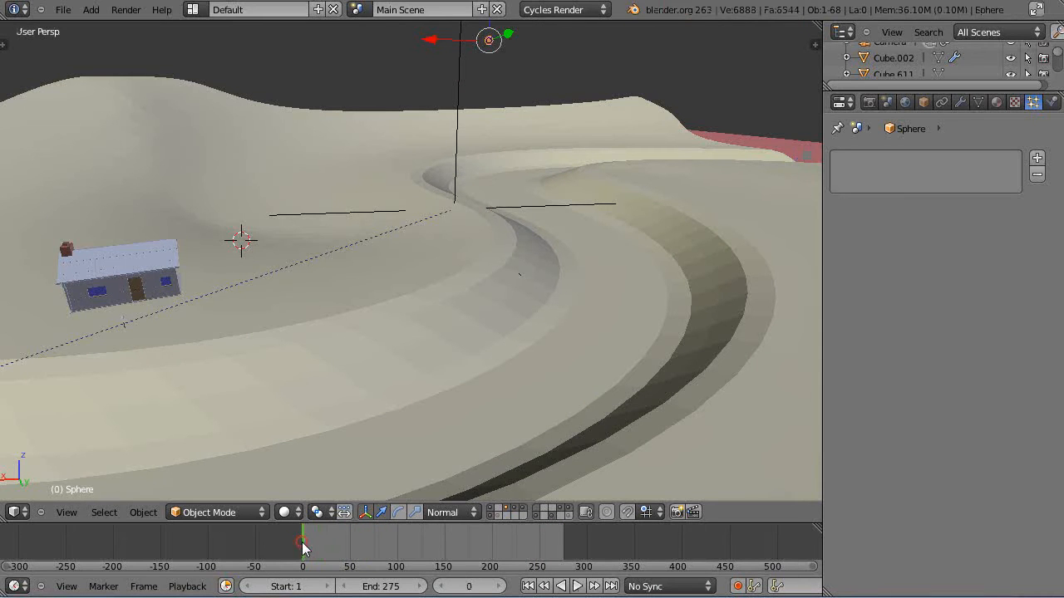
{"action": "left_click", "coordinate": [577, 586]}
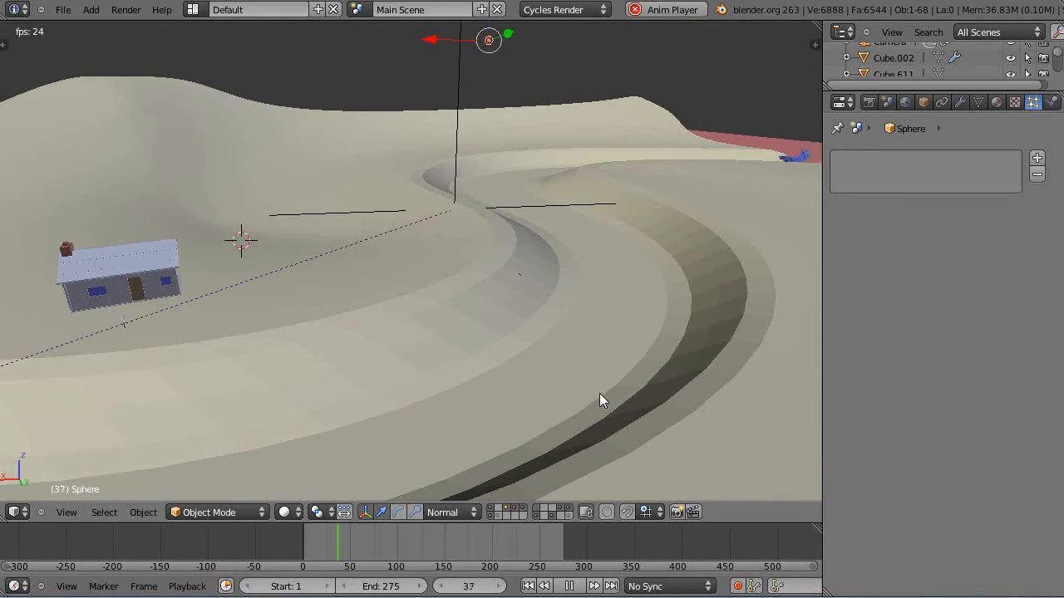